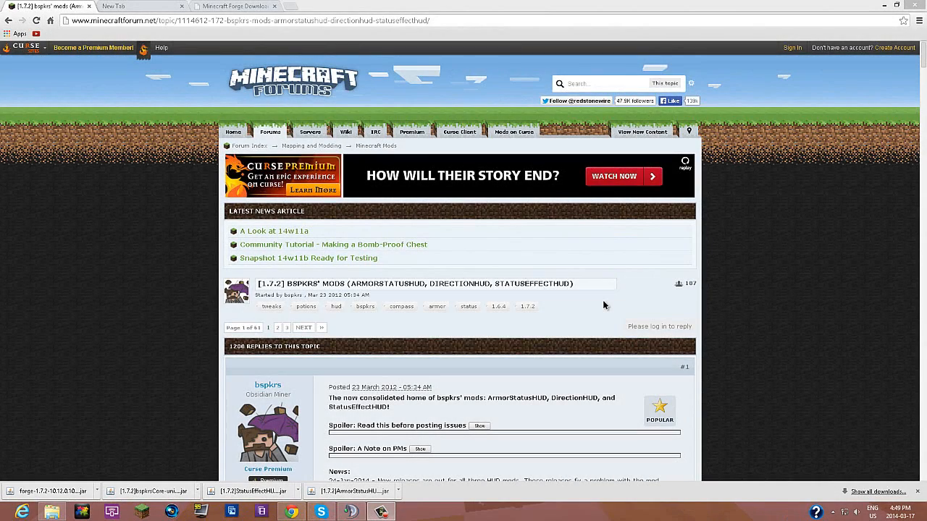
mouse_move(594, 316)
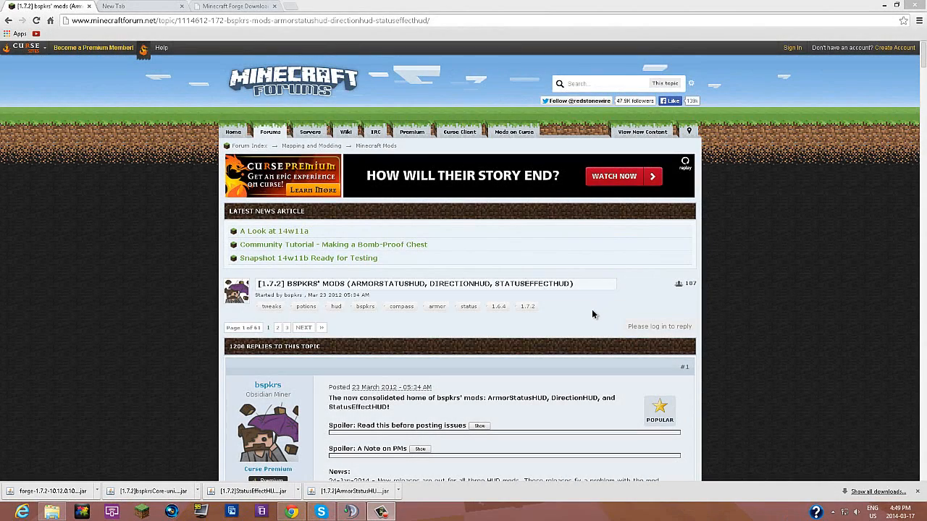
Step: Scroll down the bspkrs mods thread and collapse the ArmorStatusHUD More Info spoiler
scroll("down", 3)
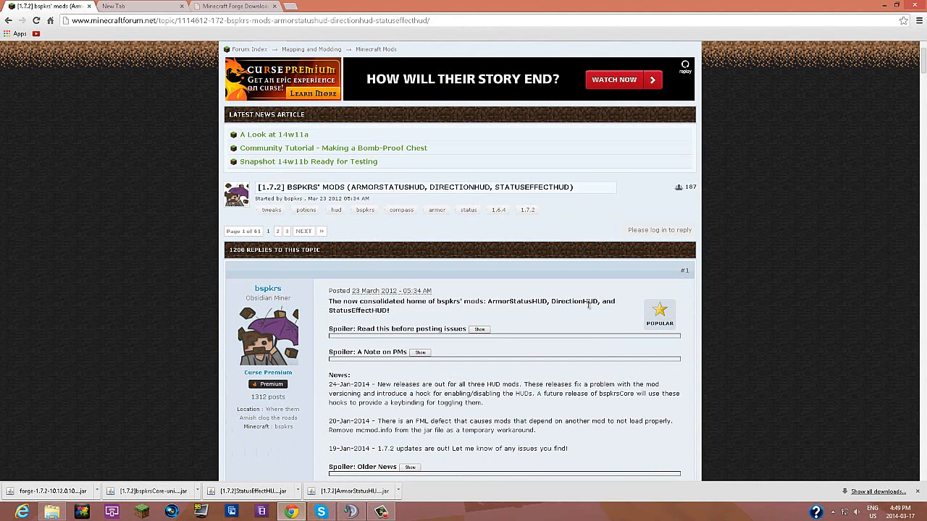
mouse_move(576, 306)
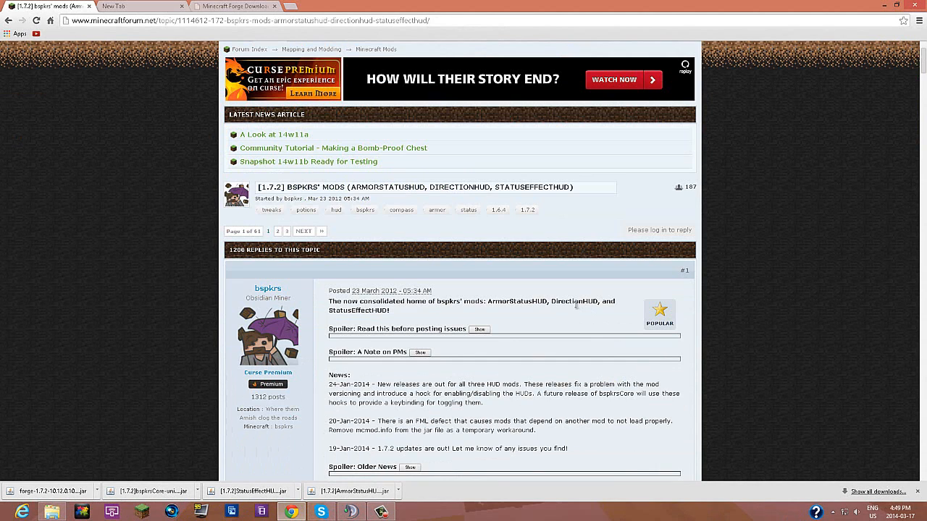
mouse_move(516, 24)
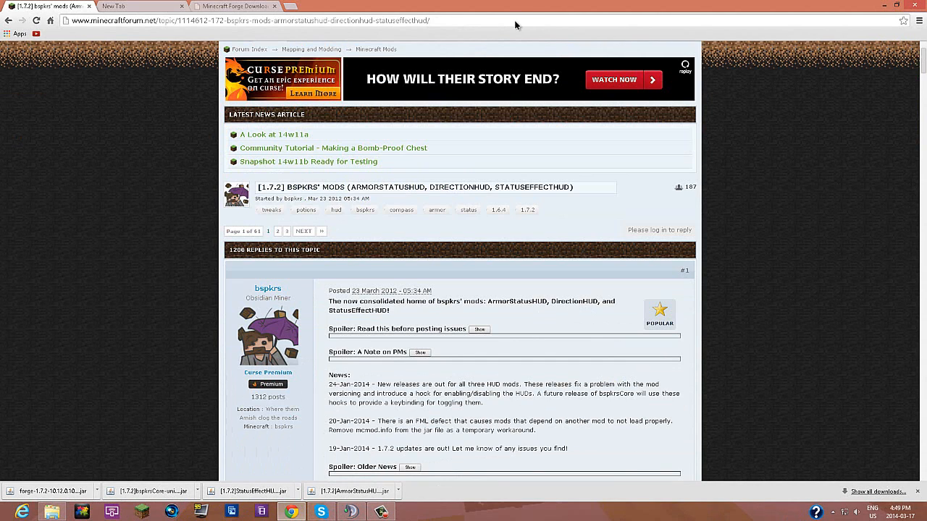
scroll("down", 3)
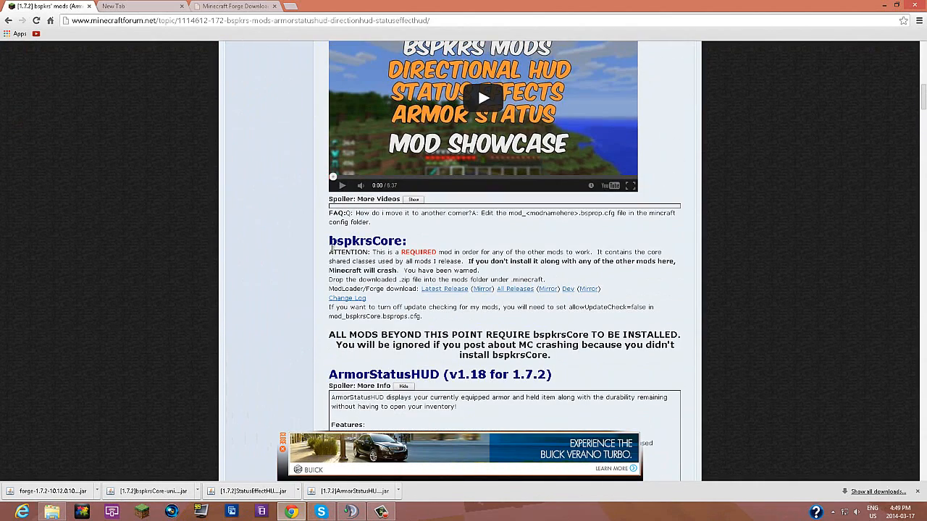
double_click(350, 240)
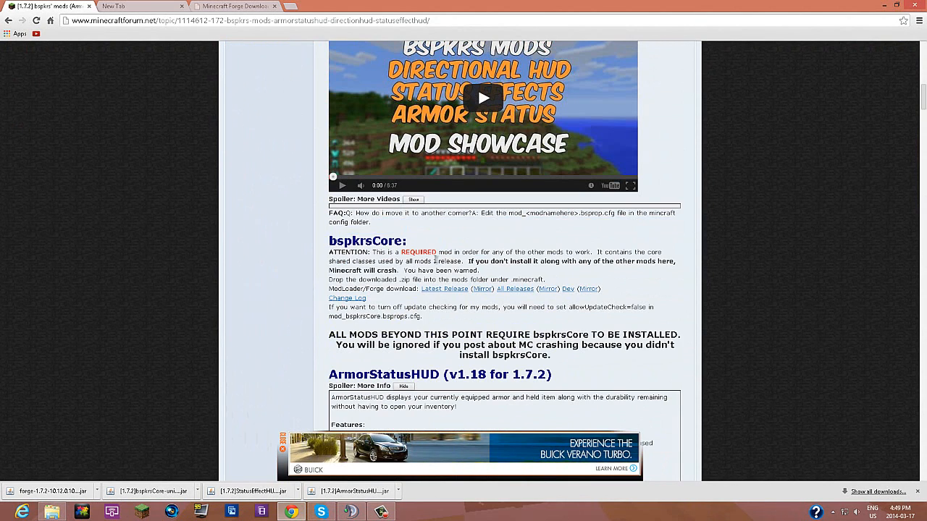
scroll("down", 3)
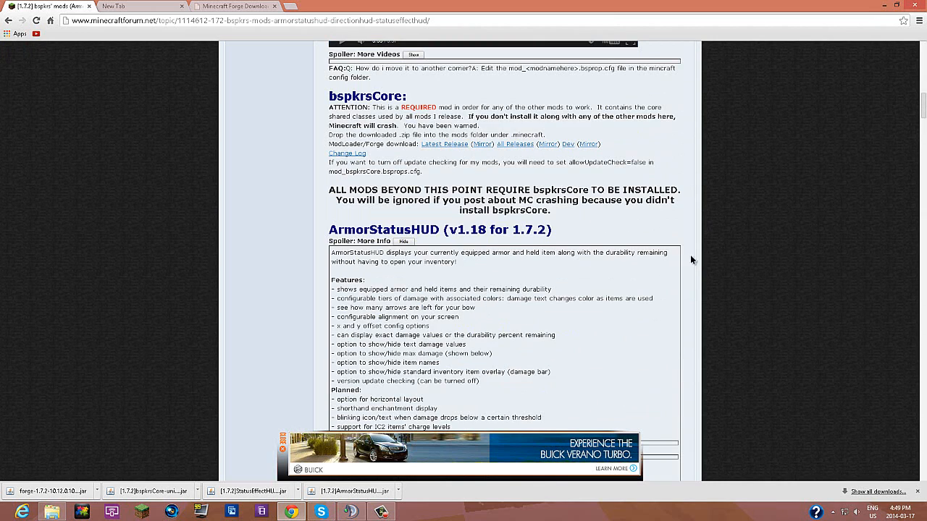
mouse_move(408, 249)
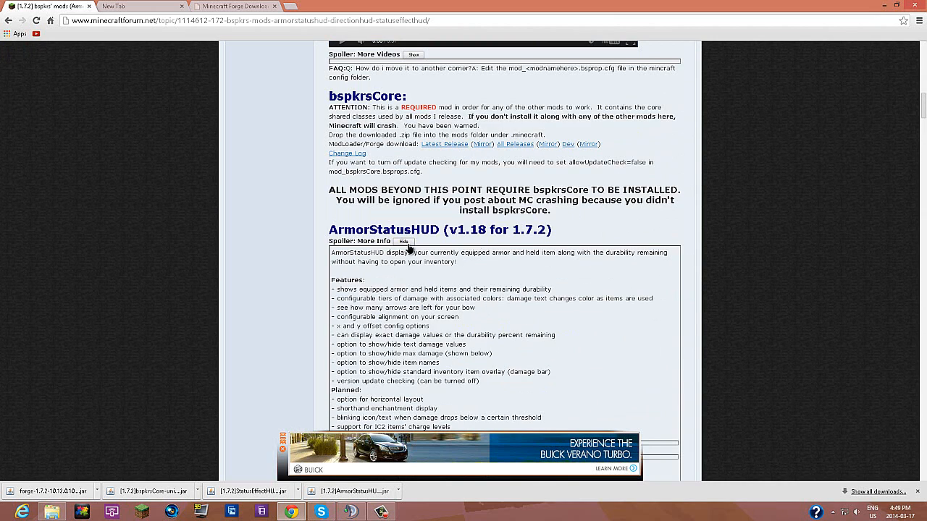
left_click(402, 242)
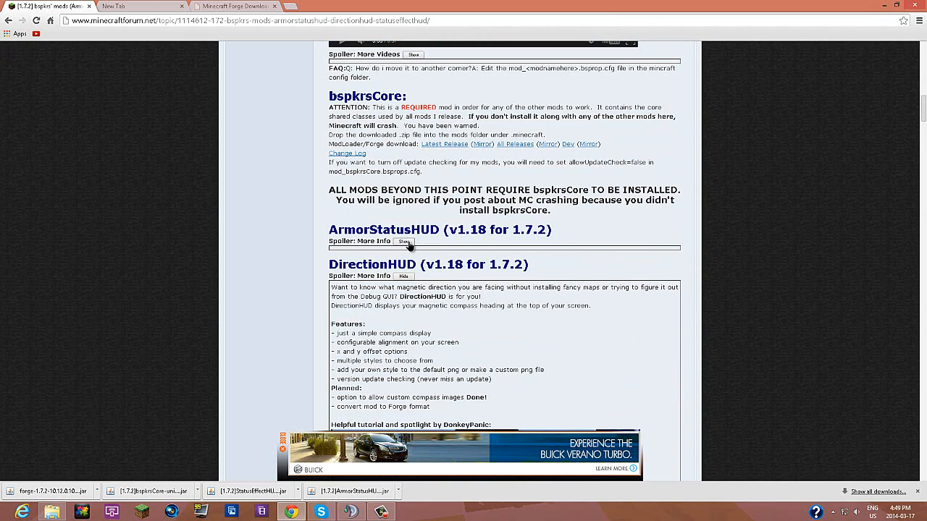
left_click(402, 240)
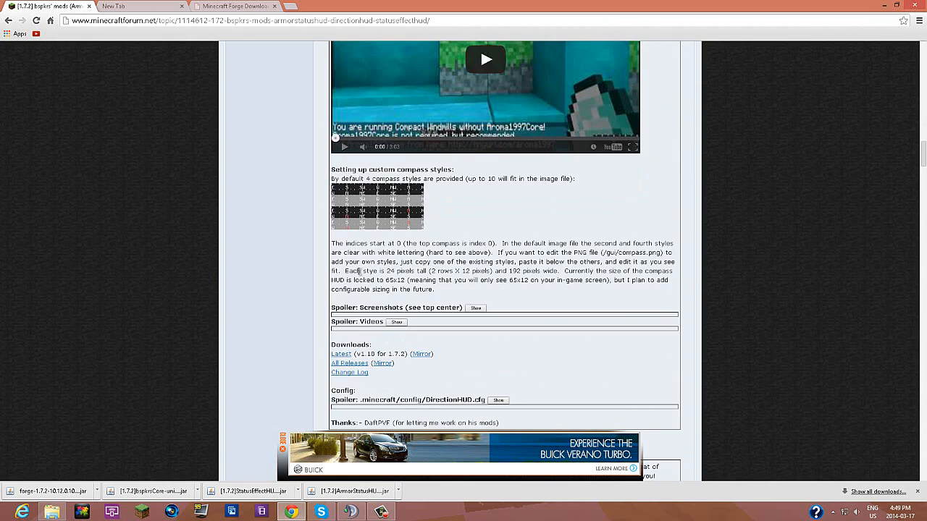
Step: Scroll on past DirectionHUD and StatusEffectHUD to the Install (all mods) section
scroll("down", 3)
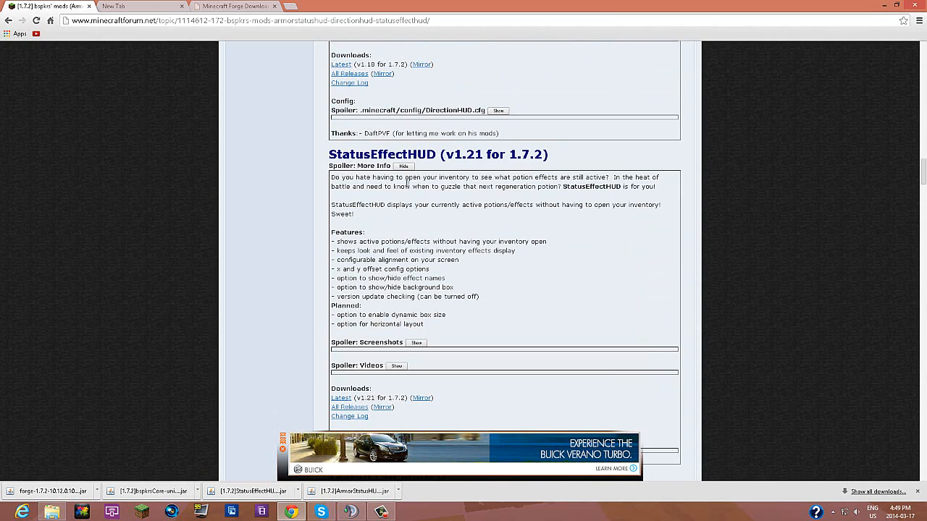
scroll("down", 3)
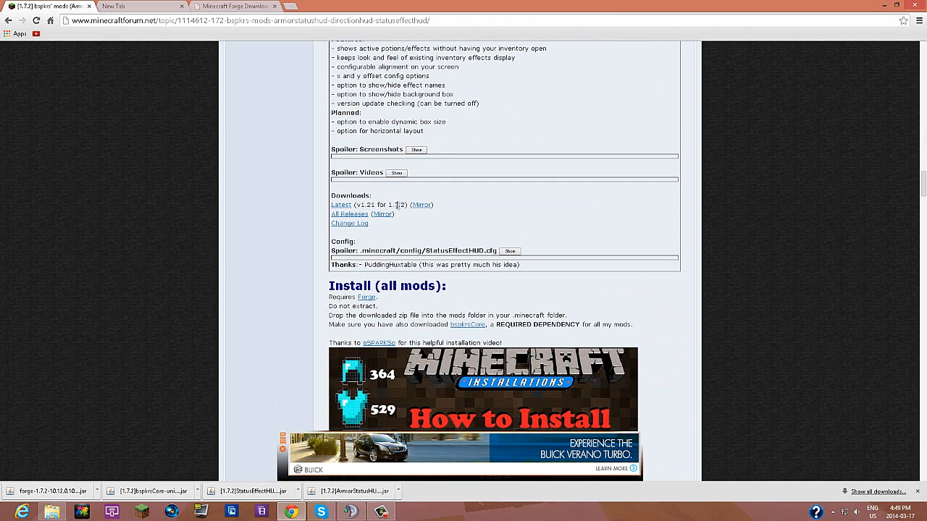
mouse_move(340, 206)
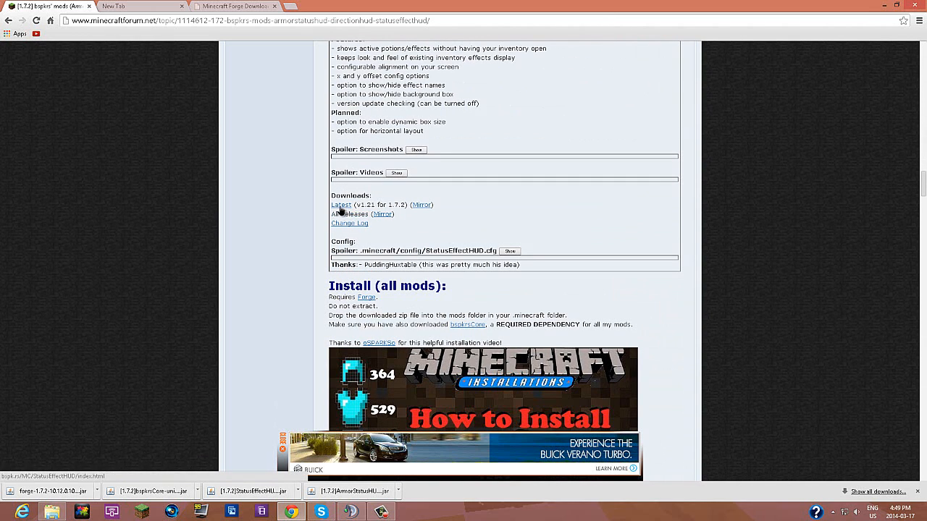
mouse_move(466, 172)
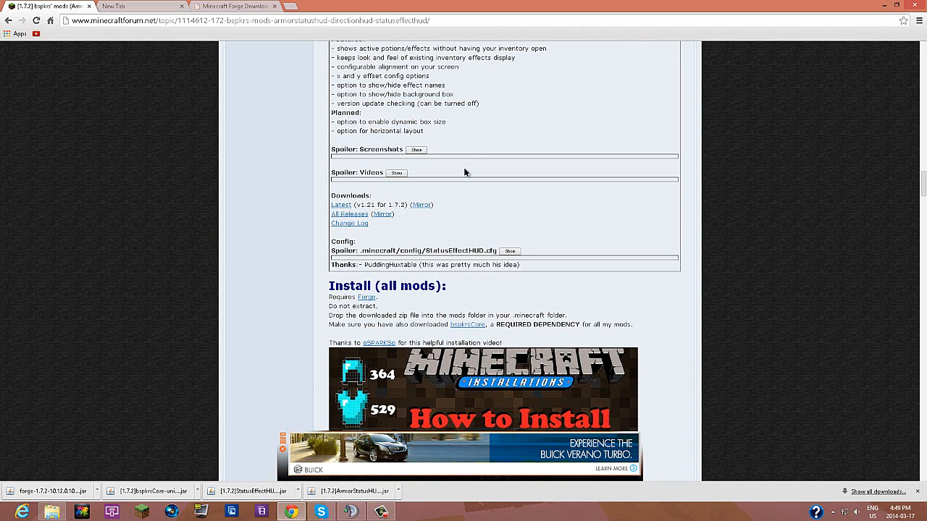
scroll("down", 3)
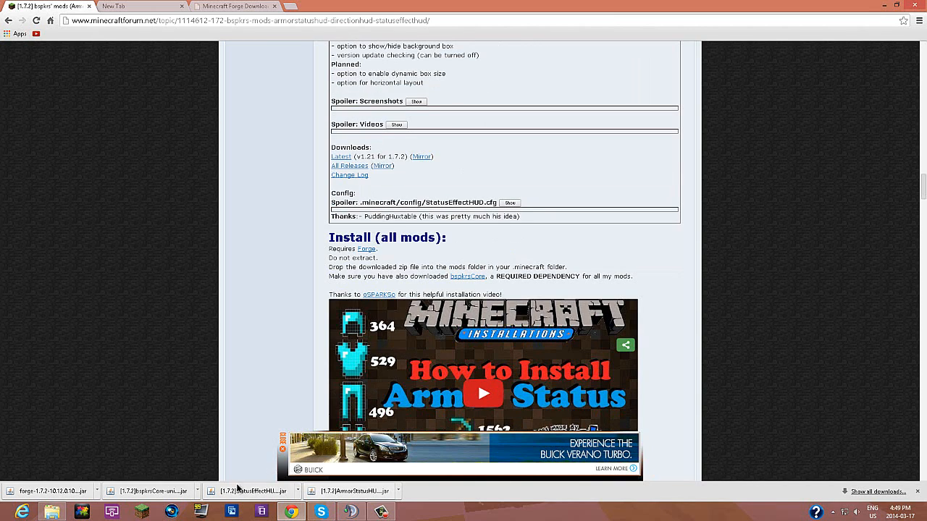
mouse_move(298, 498)
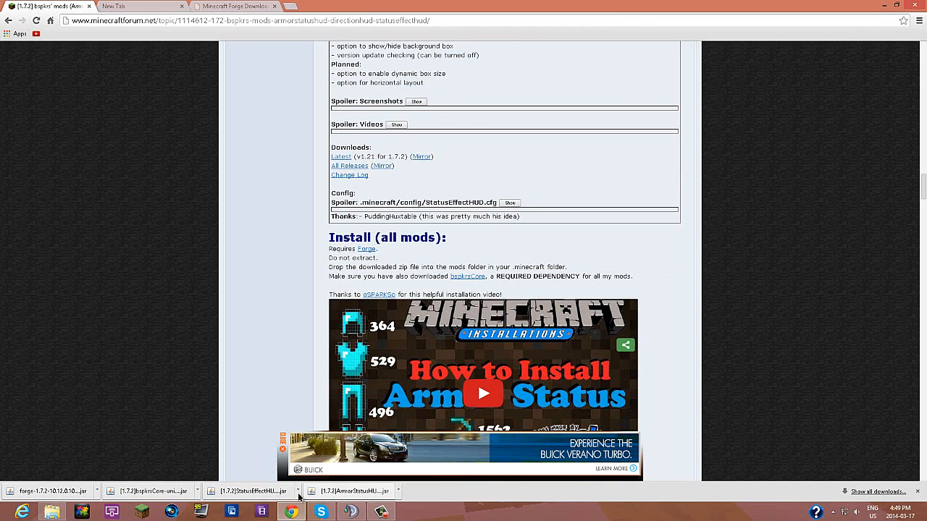
mouse_move(234, 6)
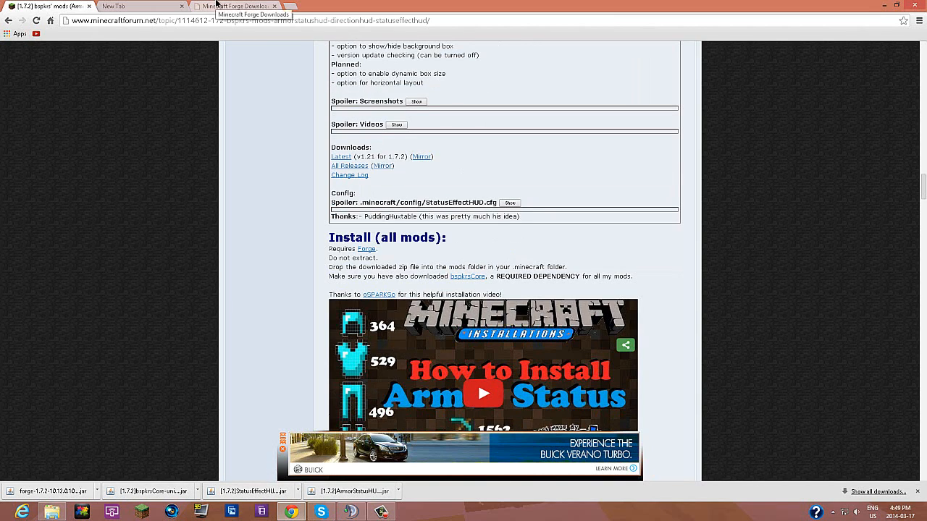
Step: Switch to the Minecraft Forge Downloads page listing the 1.7.2 builds
scroll("up", 3)
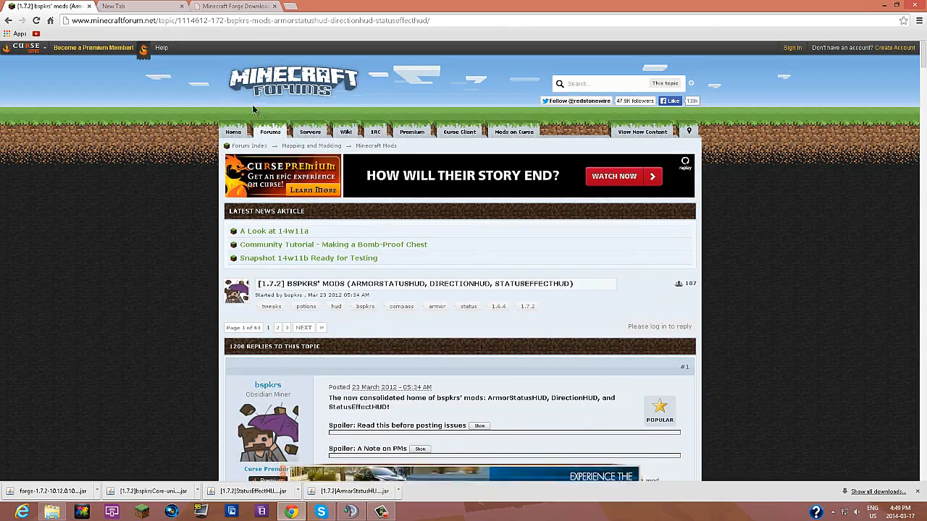
mouse_move(235, 6)
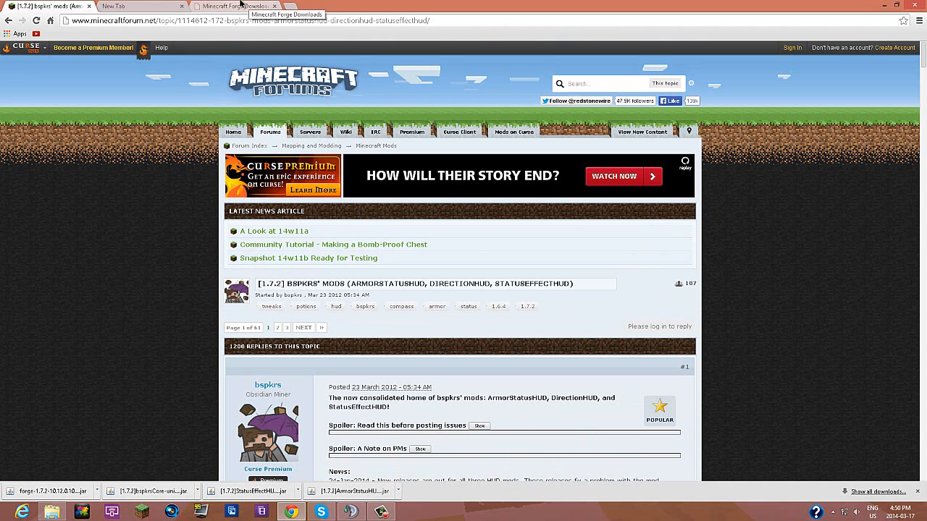
left_click(231, 6)
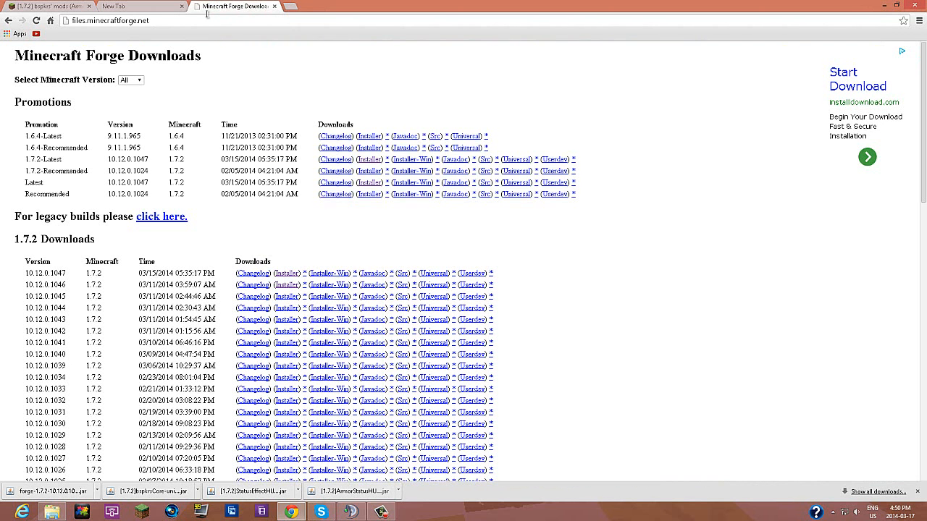
mouse_move(330, 96)
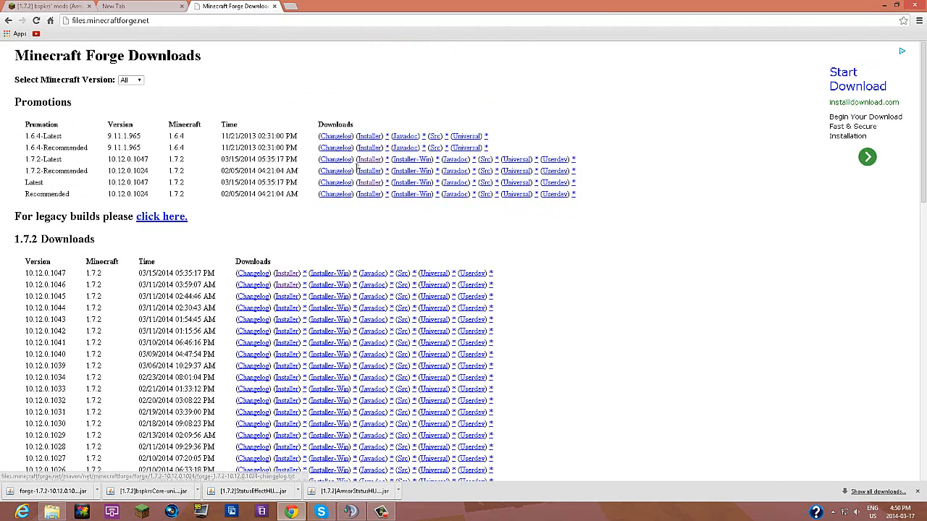
mouse_move(425, 214)
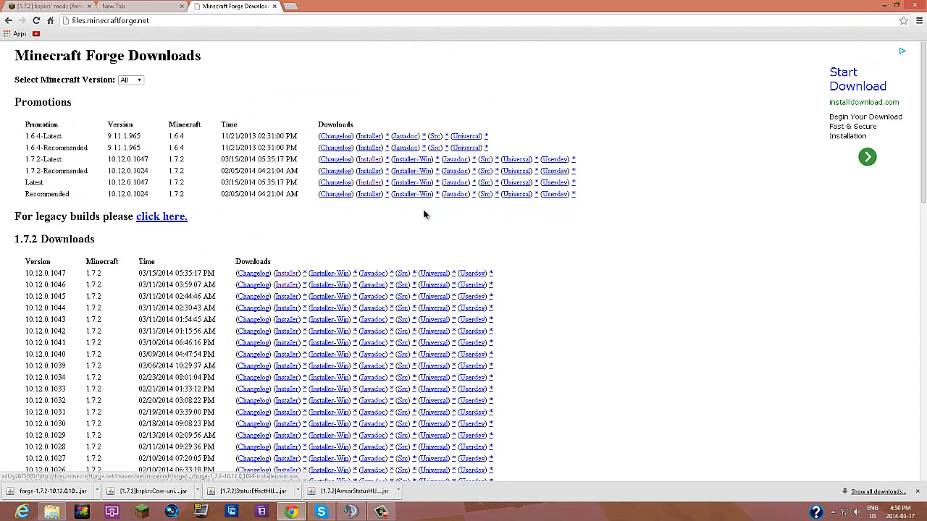
mouse_move(287, 272)
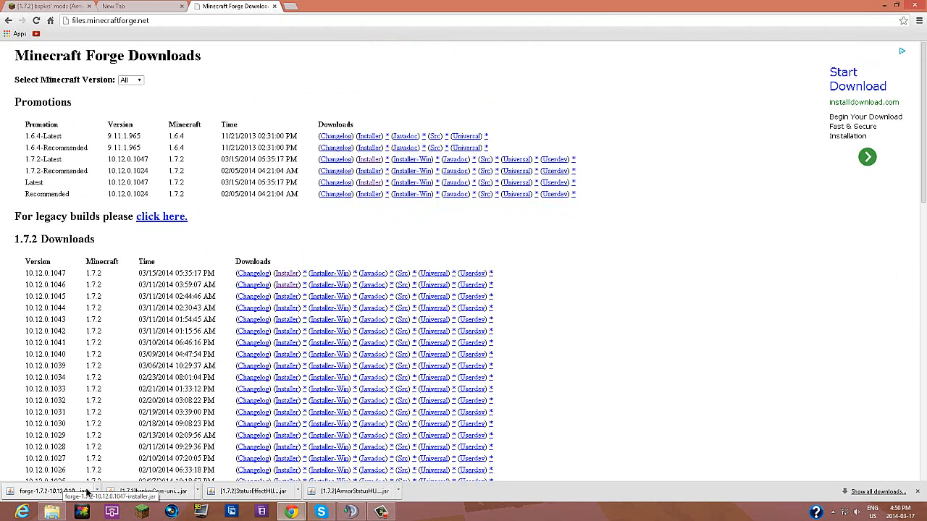
Step: Run the downloaded Forge 10.12.0.1047 installer with Install client and confirm OK
left_click(50, 491)
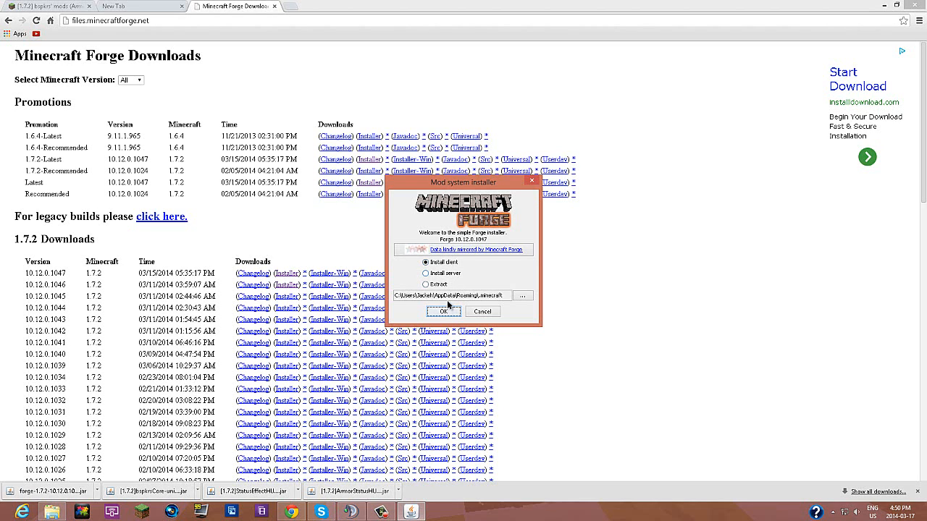
mouse_move(483, 311)
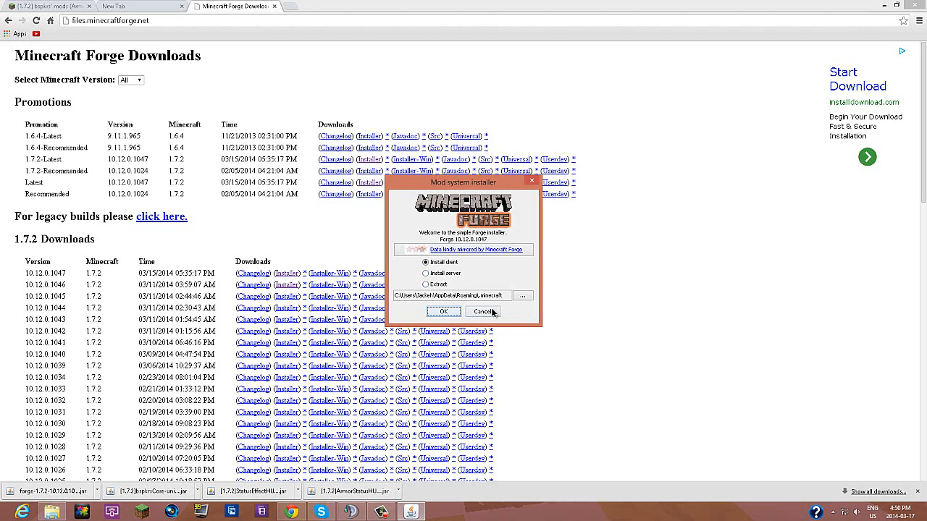
left_click(482, 311)
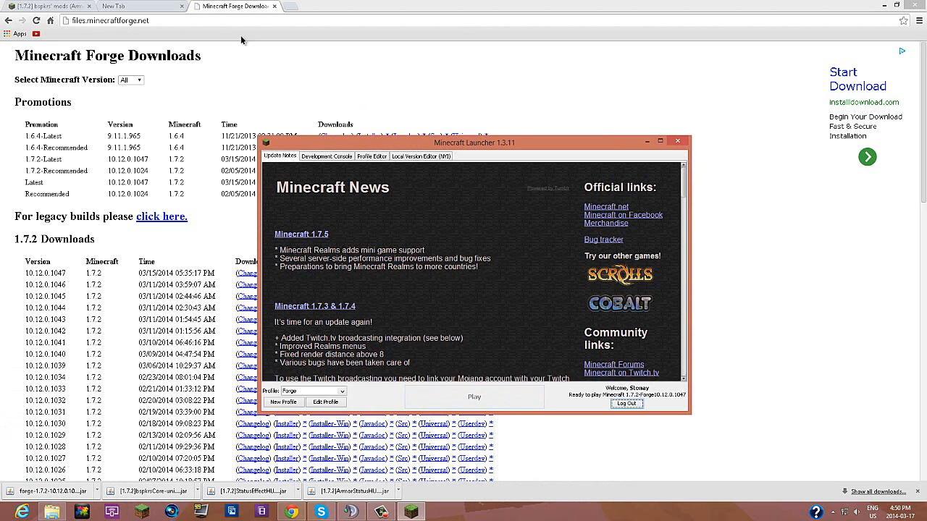
Step: Return to the Minecraft Forge Downloads page while Minecraft 1.7.2 Forge launches
left_click(142, 6)
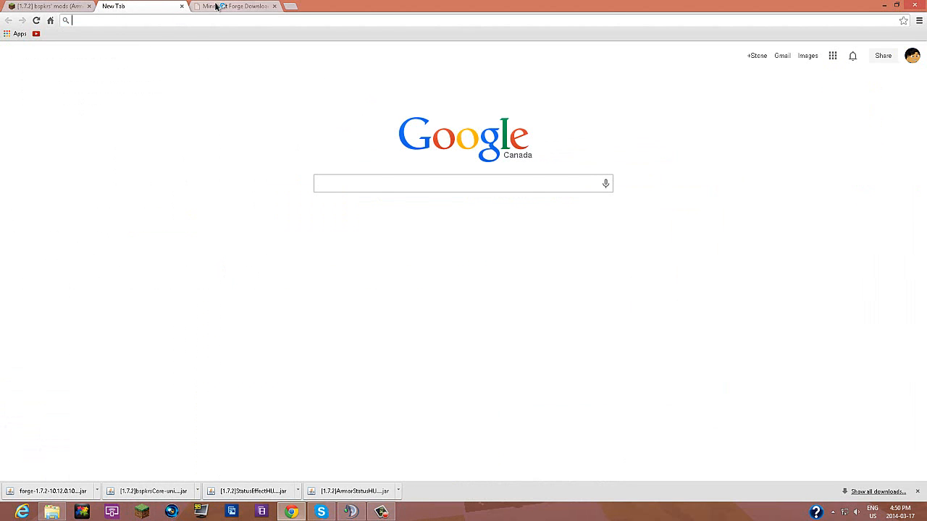
left_click(231, 6)
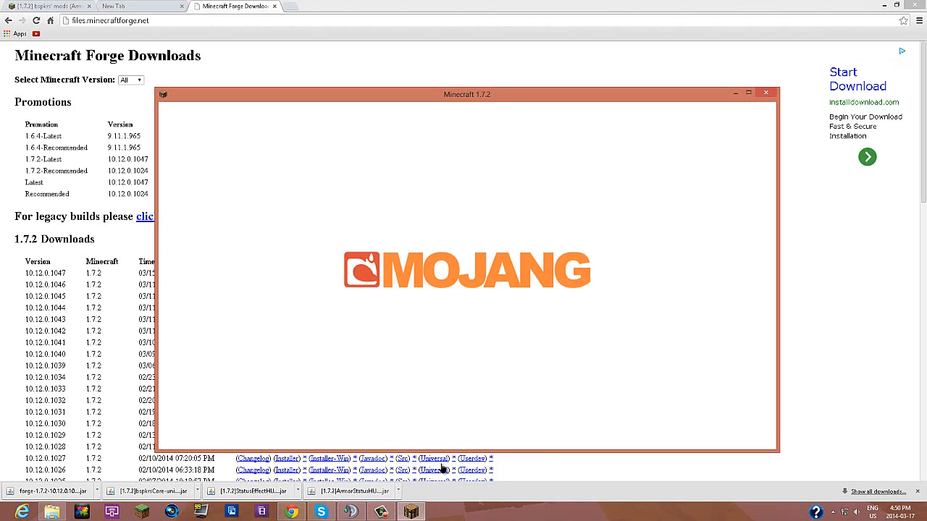
mouse_move(534, 240)
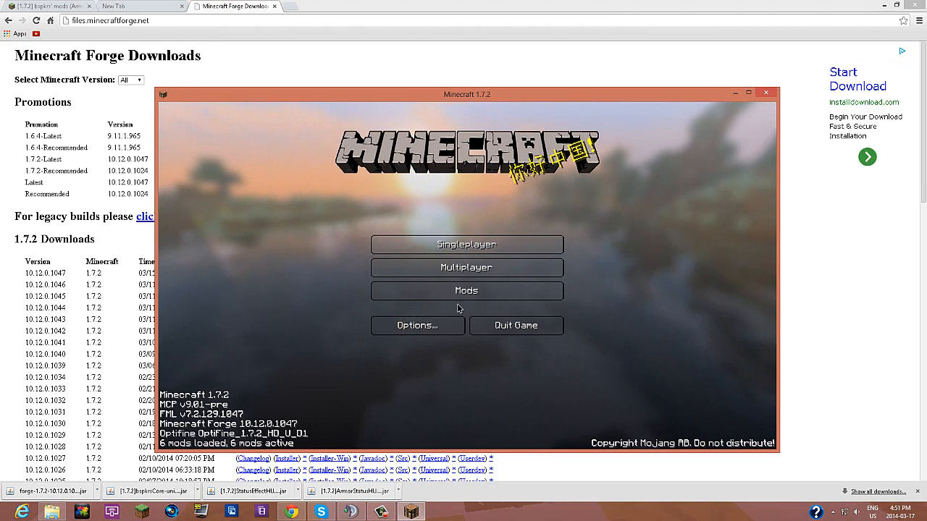
Step: Check the Mods list details for Minecraft Forge, ArmorStatusHUD and bspkrsCore, then leave it
left_click(466, 290)
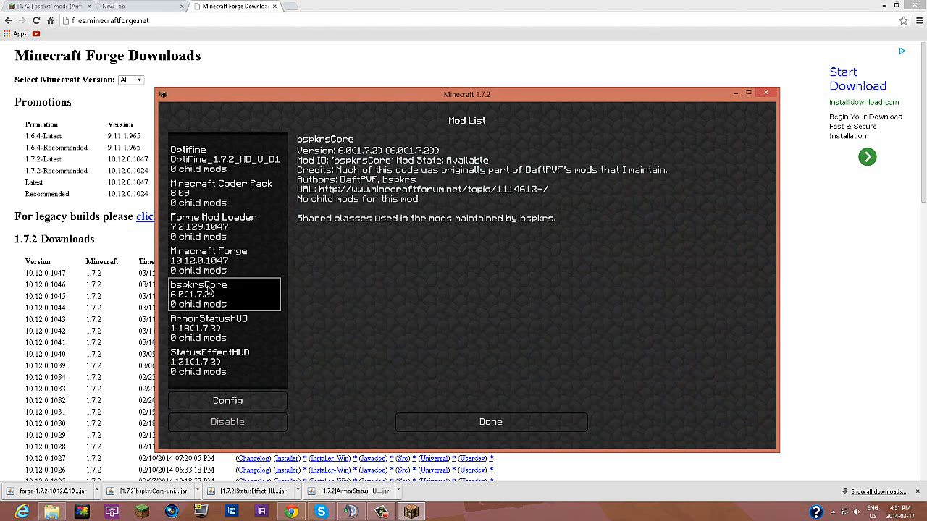
left_click(224, 254)
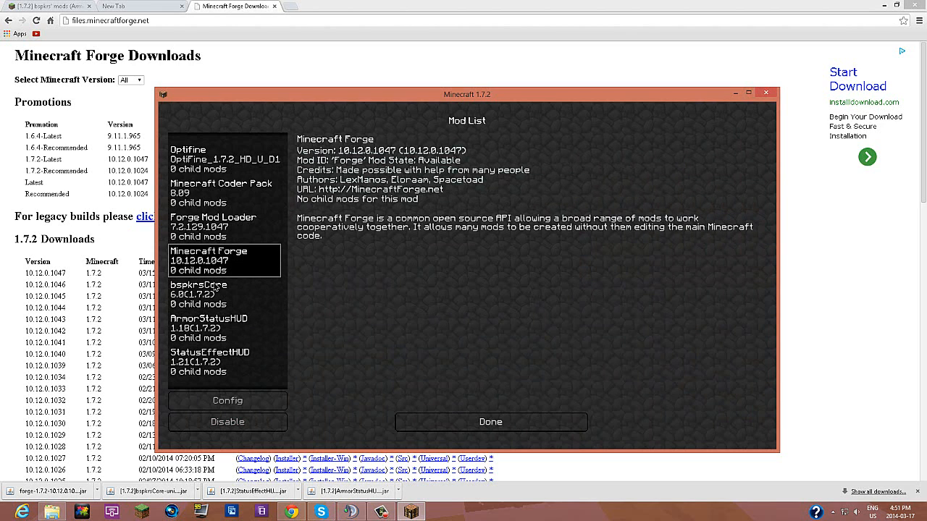
left_click(224, 327)
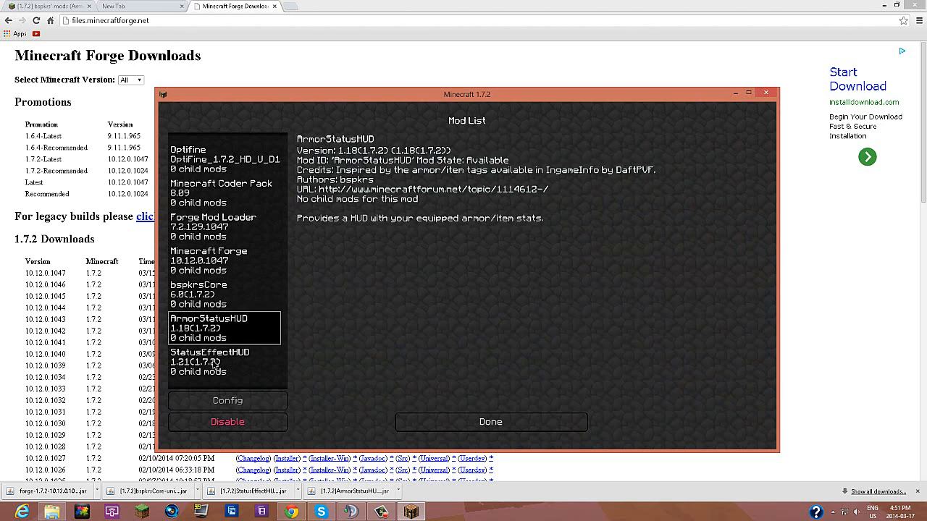
left_click(200, 294)
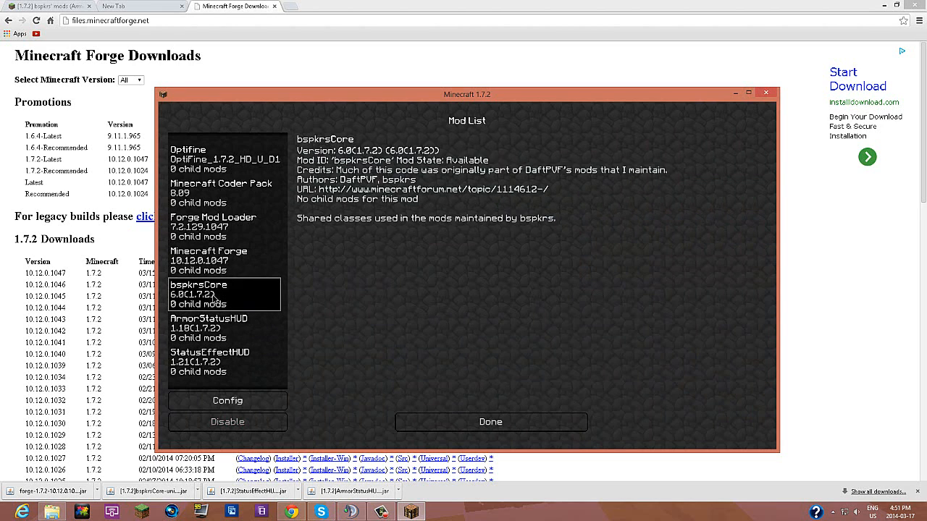
mouse_move(223, 330)
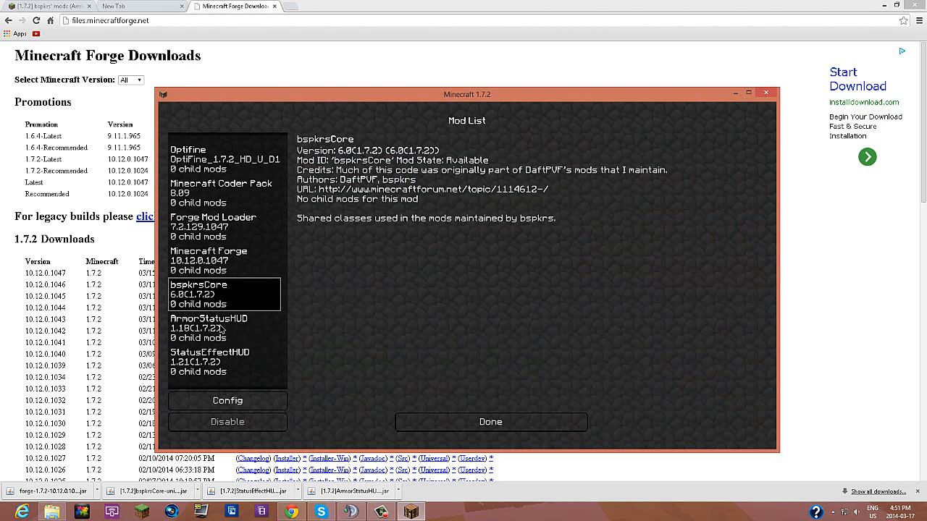
mouse_move(495, 414)
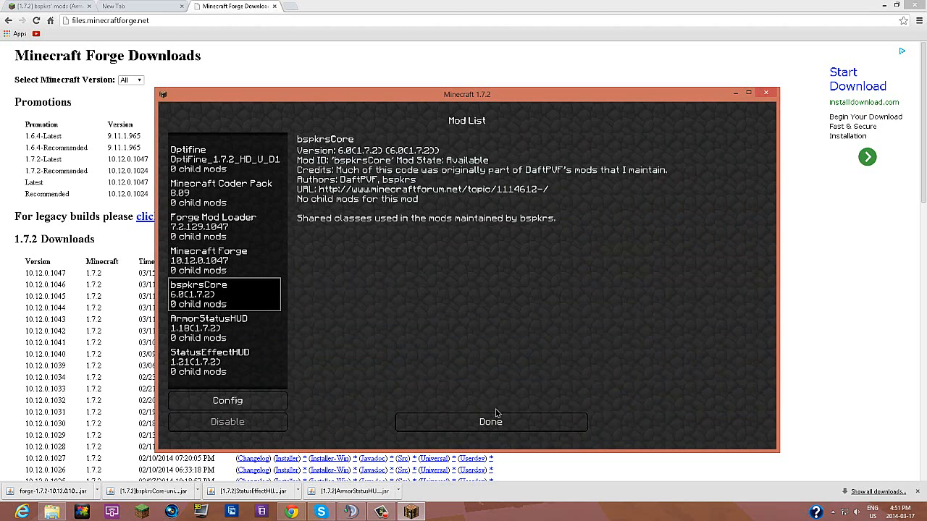
left_click(491, 422)
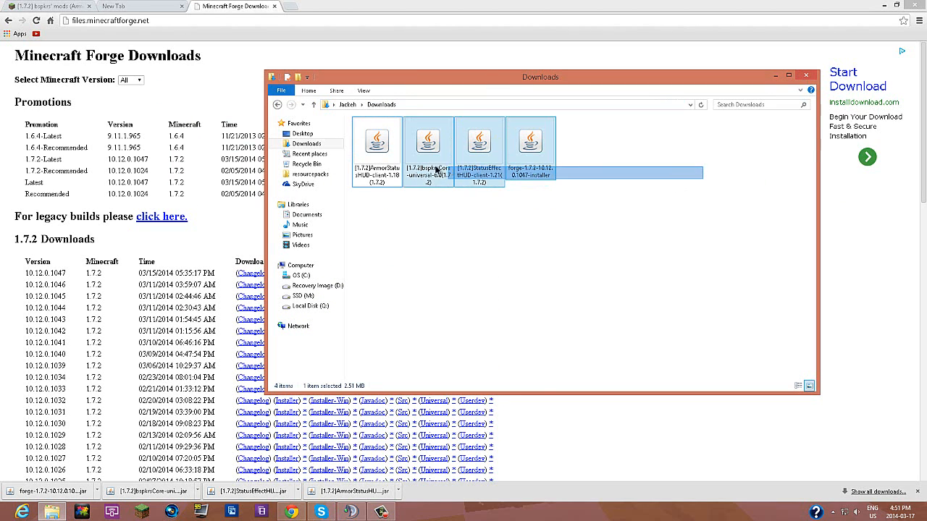
Step: Copy the ArmorStatusHUD, bspkrsCore and StatusEffectHUD jars from Downloads
left_click(478, 141)
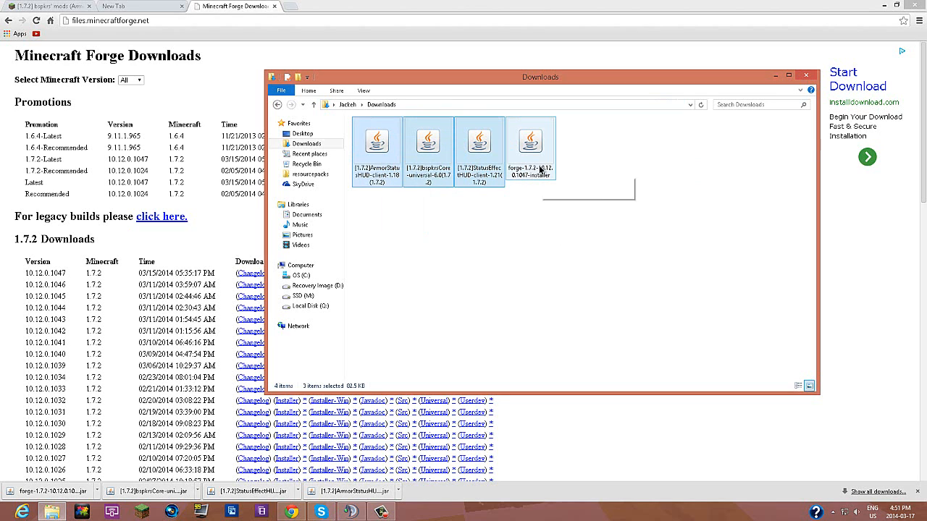
mouse_move(427, 145)
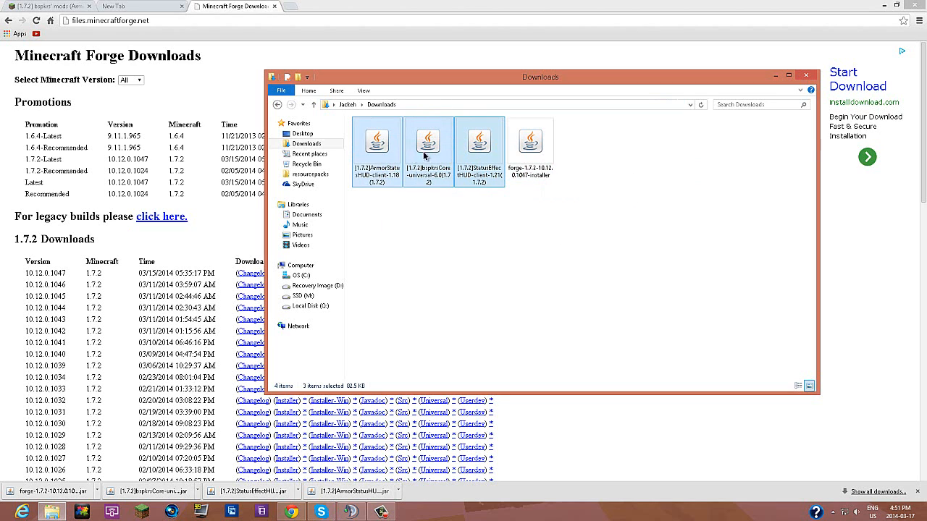
right_click(427, 142)
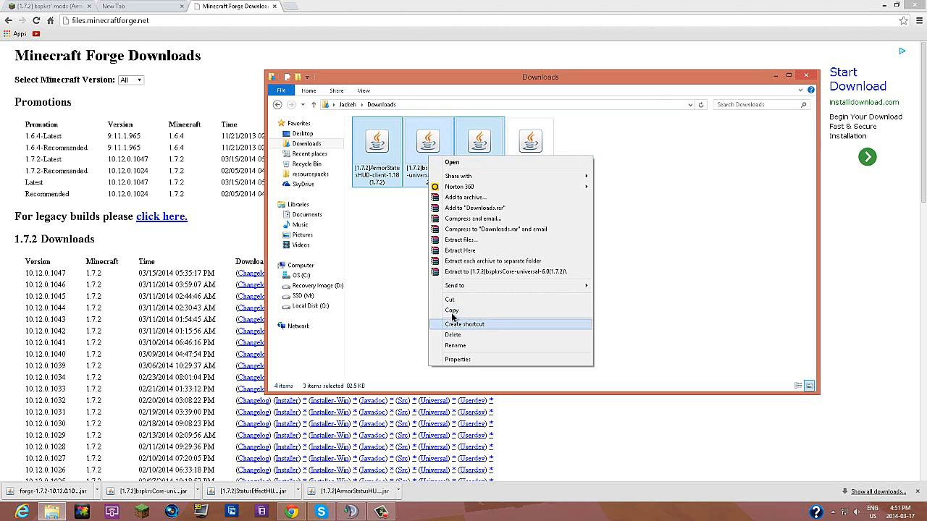
left_click(488, 211)
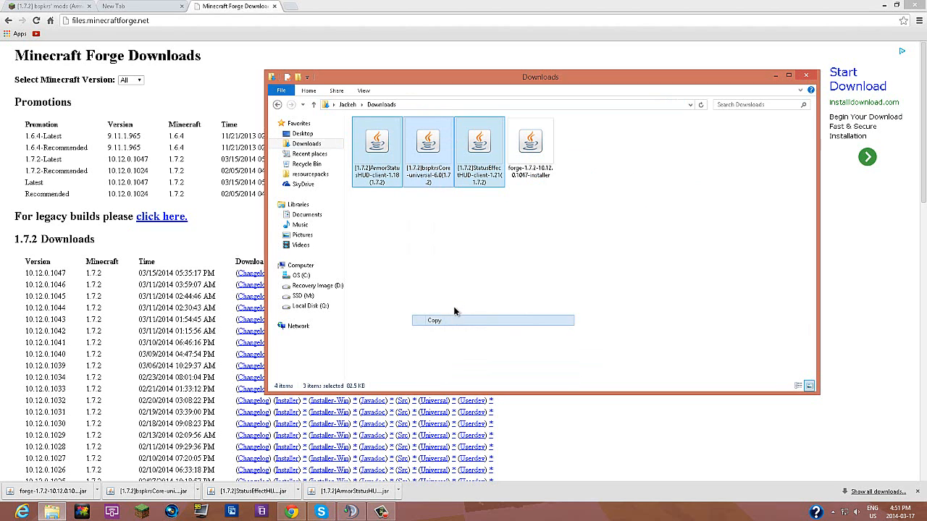
Step: Navigate via %appdata% into the .minecraft mods folder
left_click(507, 104)
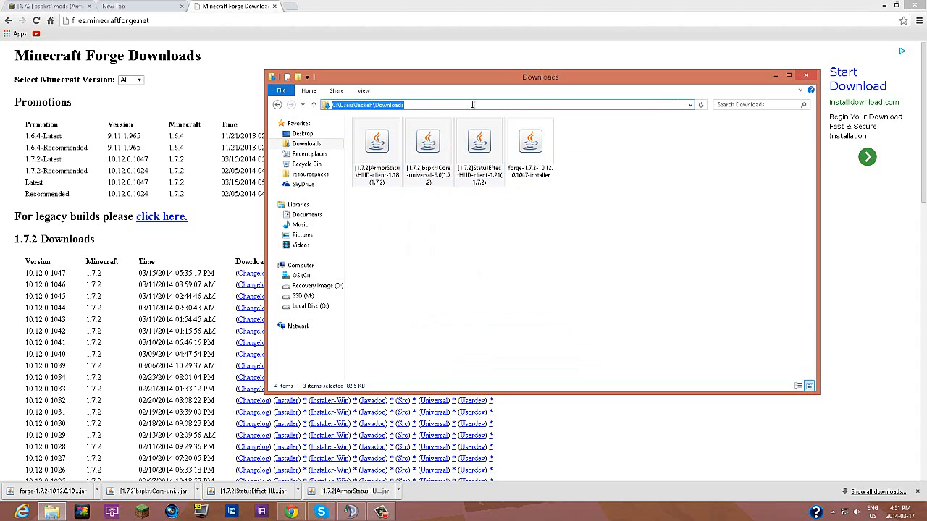
type("%appd")
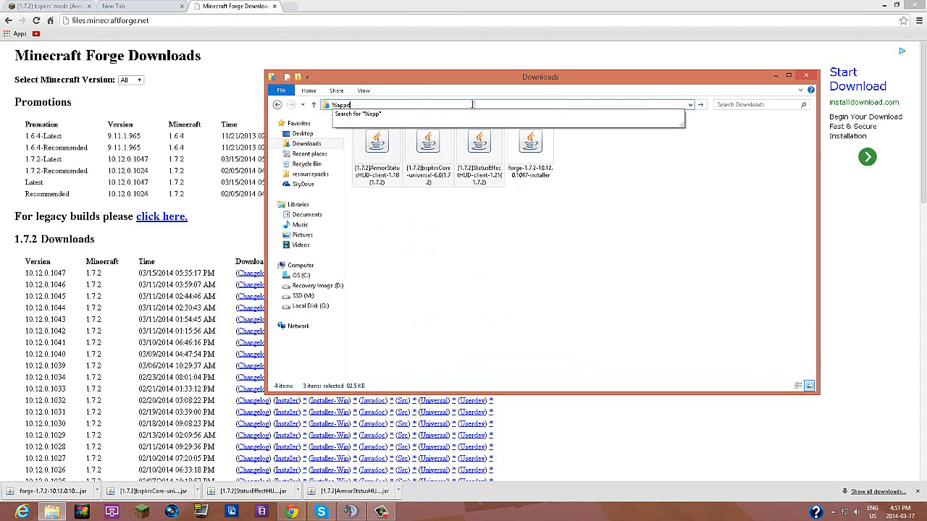
type("ata%")
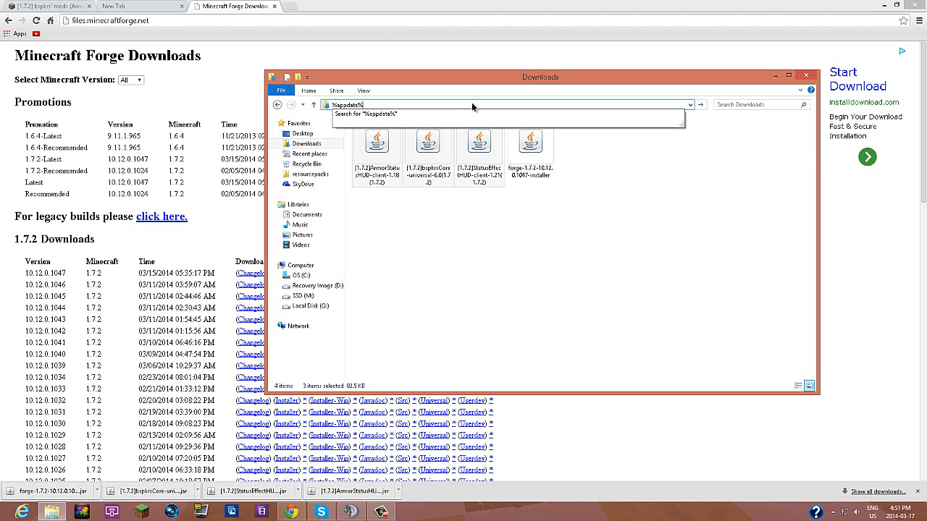
key("Return")
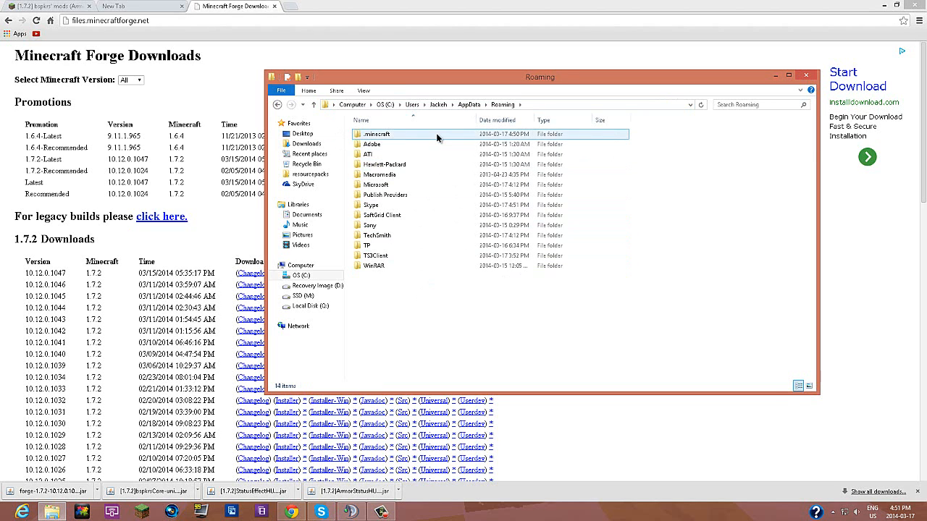
double_click(375, 133)
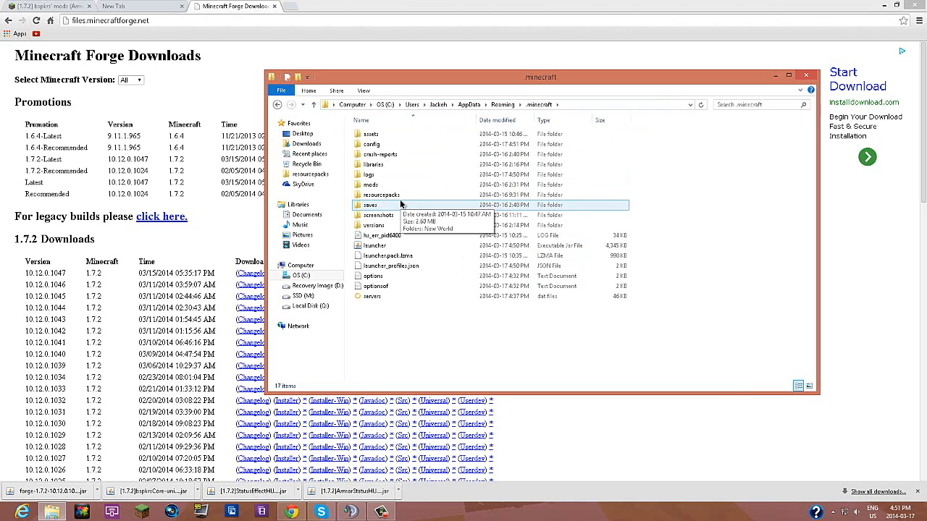
mouse_move(417, 196)
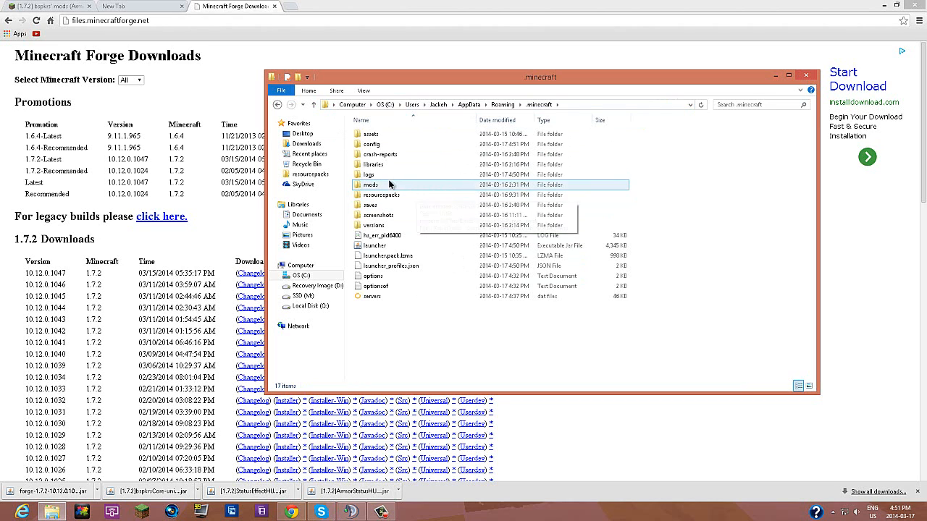
double_click(371, 185)
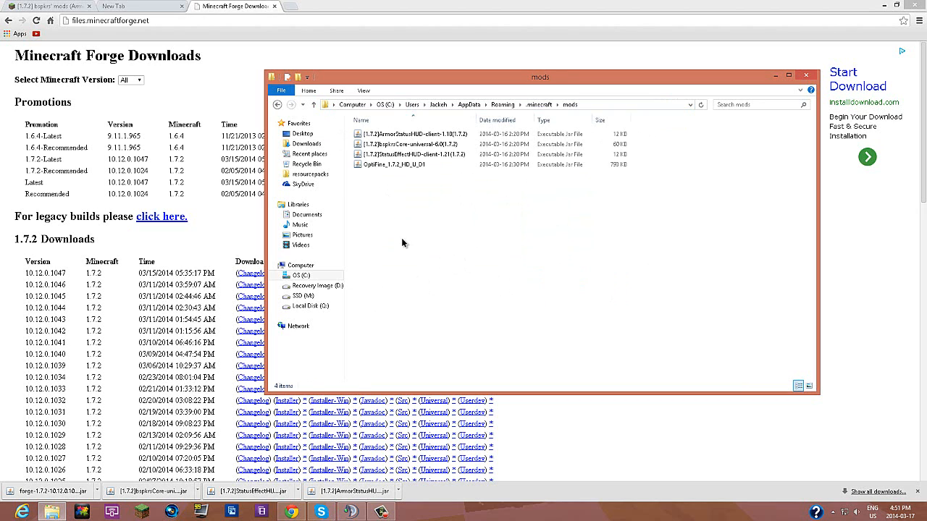
Step: Delete the four old mod files including OptiFine and paste the three copied jars
right_click(402, 243)
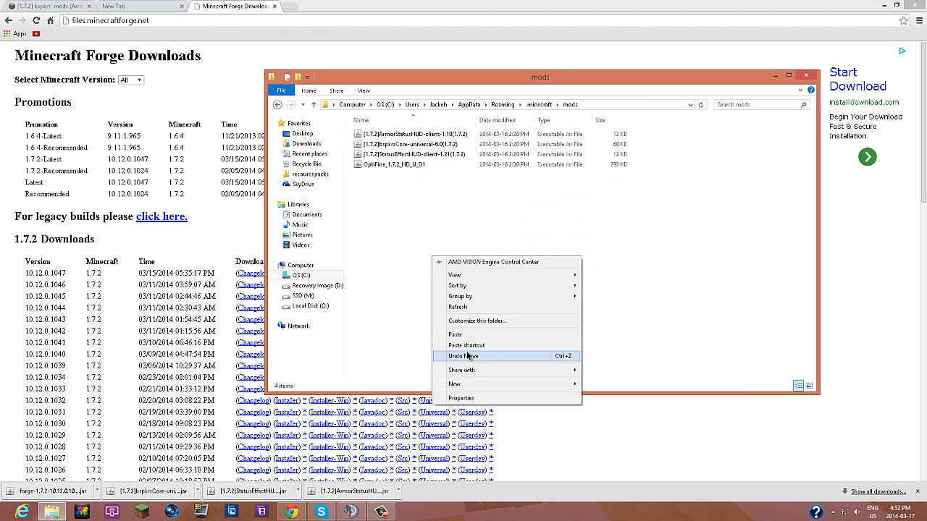
left_click(402, 204)
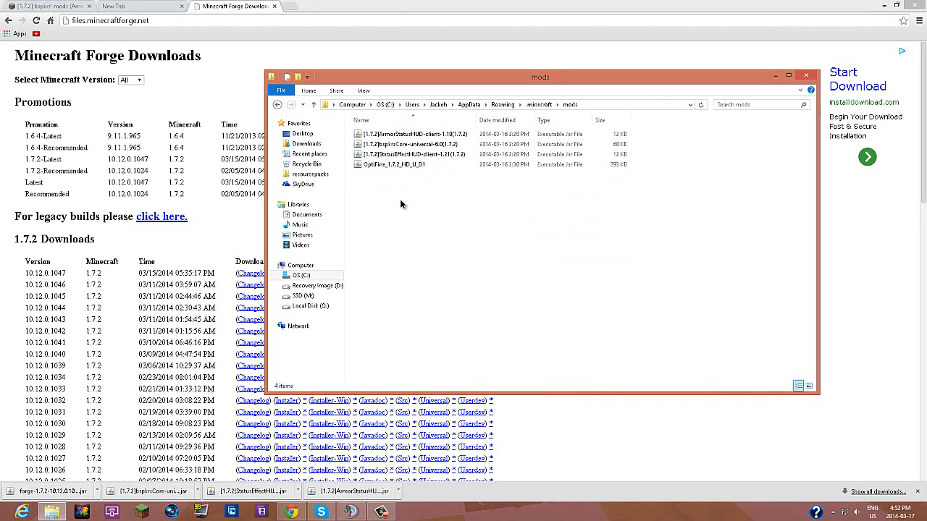
mouse_move(409, 436)
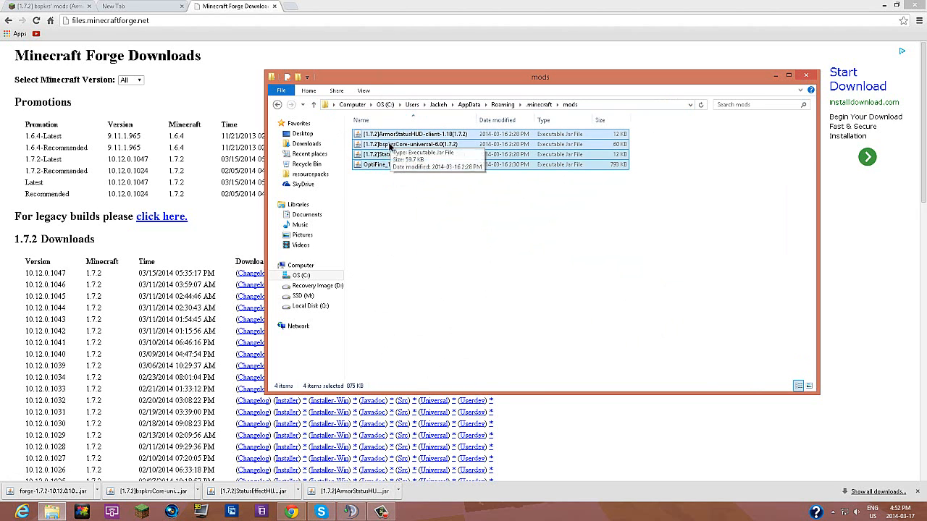
left_click(417, 153)
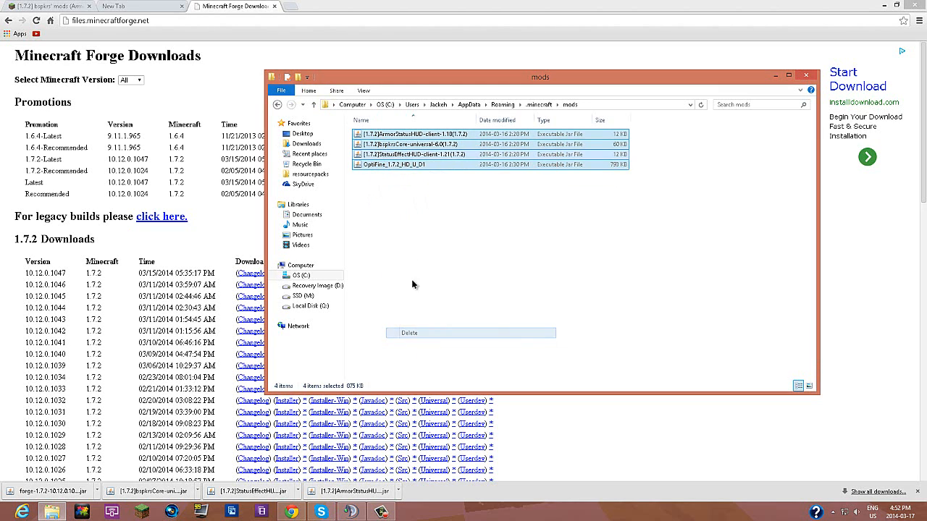
left_click(410, 332)
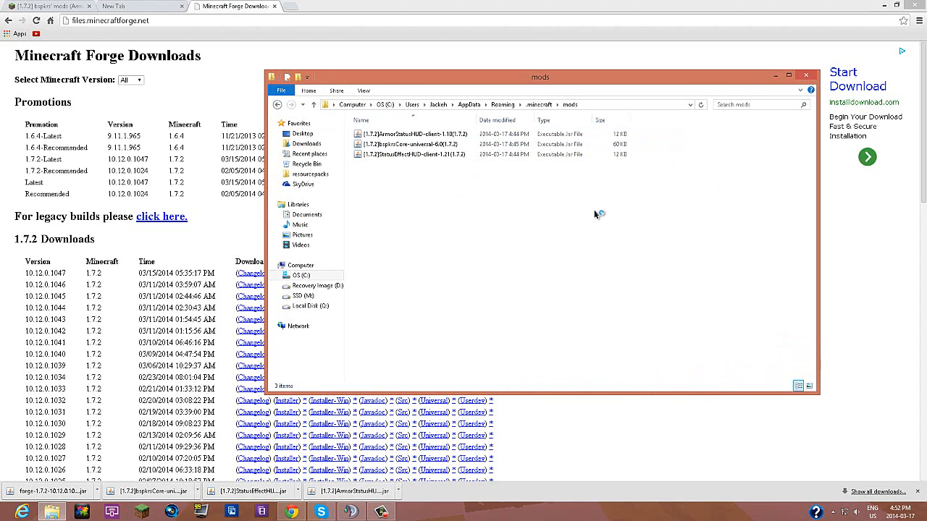
left_click(409, 145)
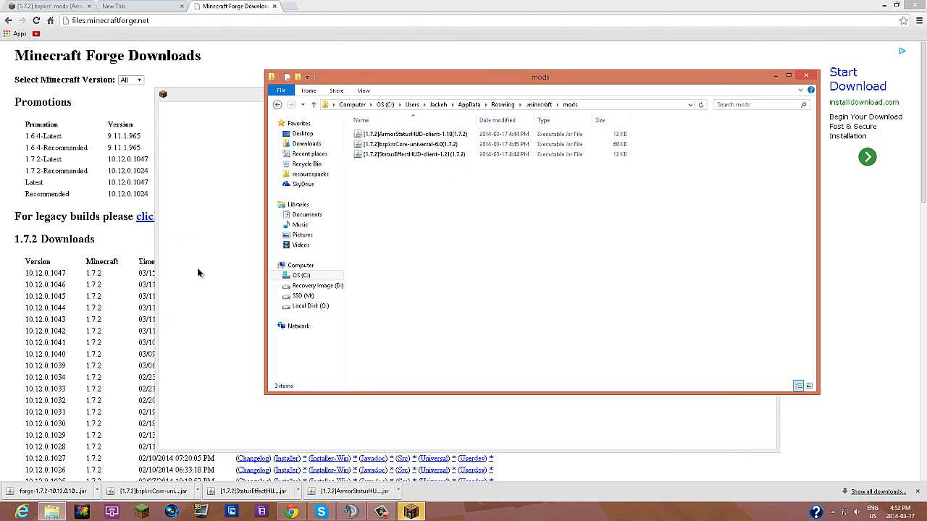
mouse_move(468, 235)
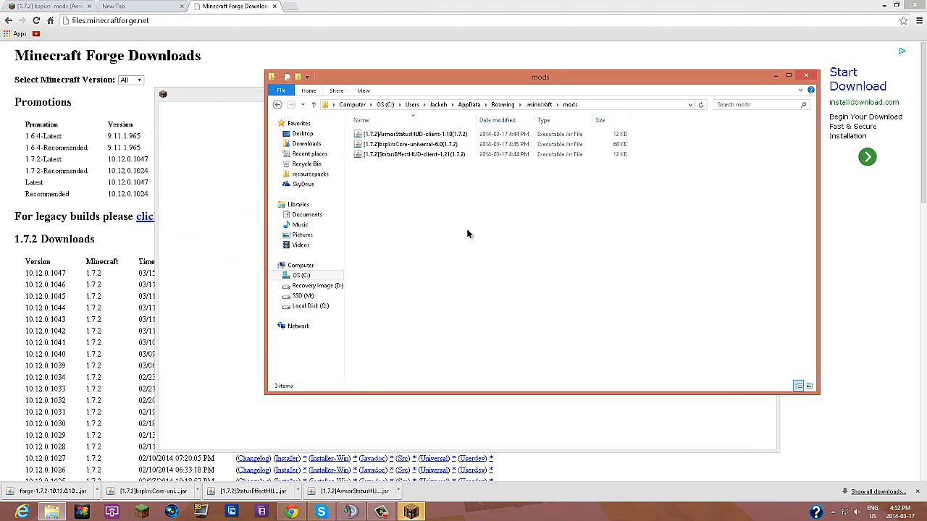
mouse_move(464, 188)
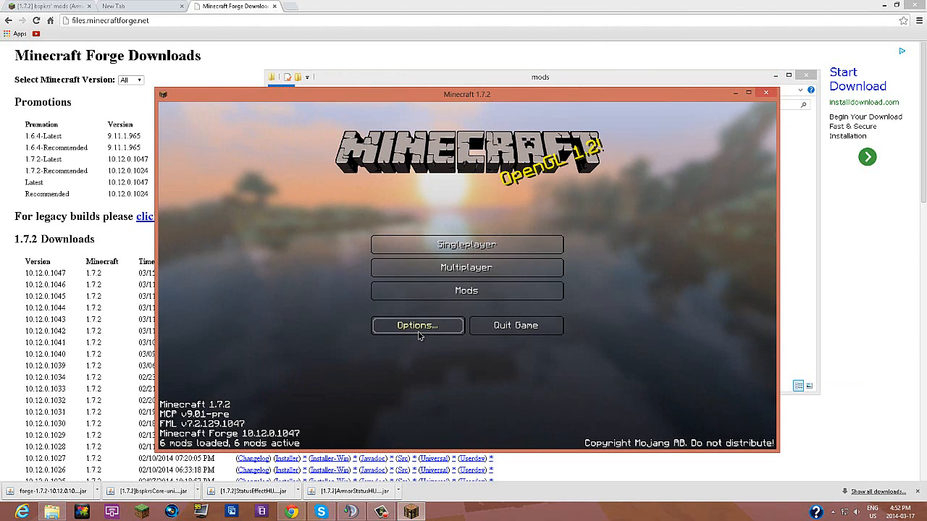
Step: Verify ArmorStatusHUD, StatusEffectHUD and bspkrsCore in the Mods list without OptiFine, then leave it
left_click(466, 290)
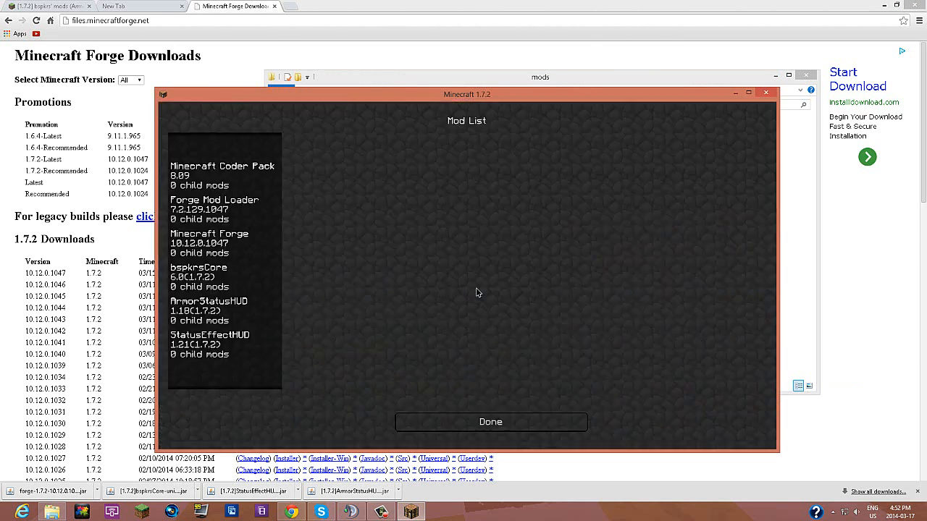
left_click(208, 310)
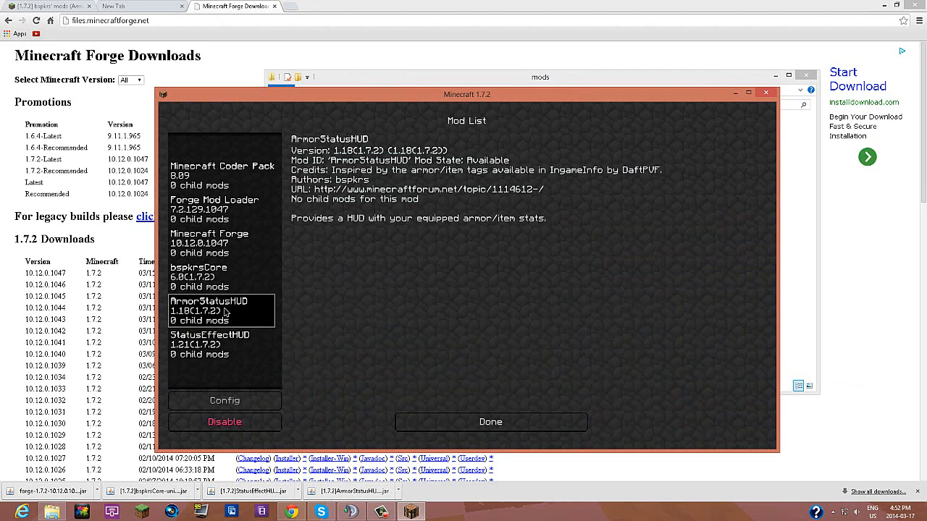
left_click(210, 345)
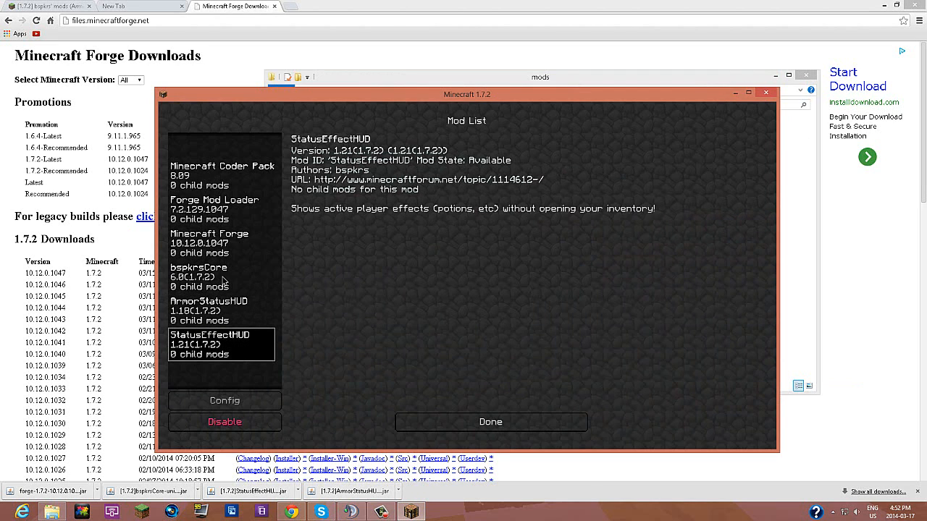
left_click(220, 276)
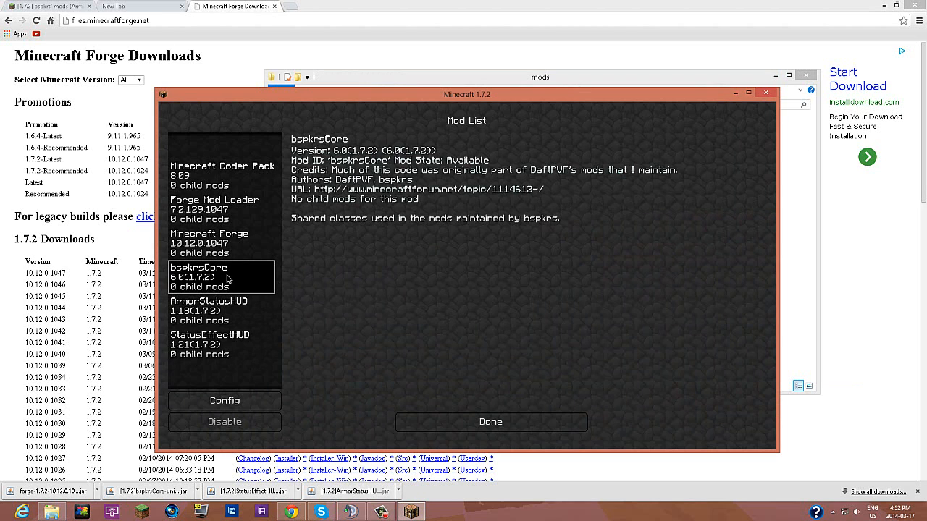
left_click(490, 423)
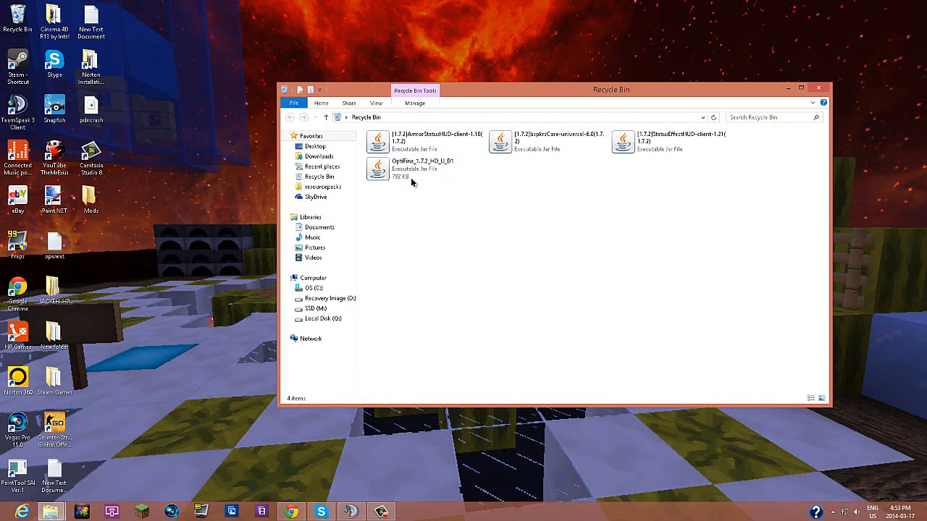
Step: Select all four deleted jars in the Recycle Bin
key("ctrl+a")
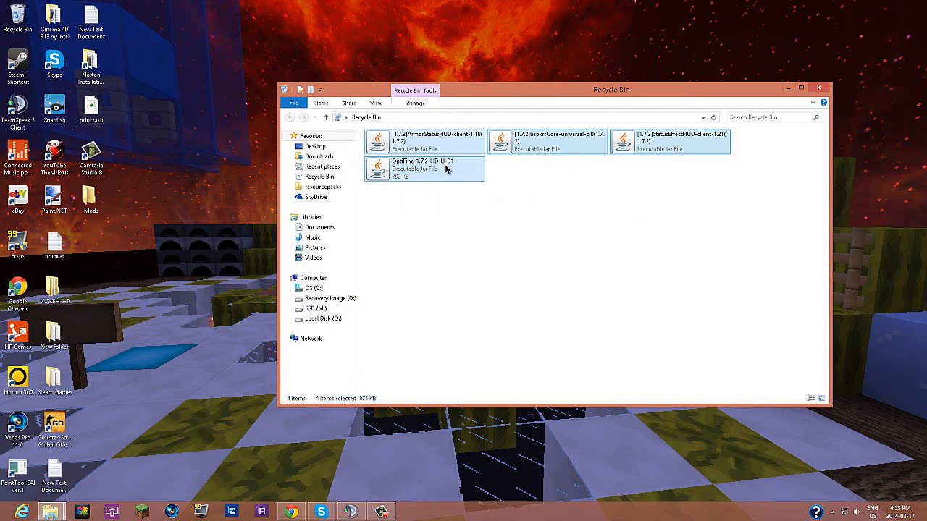